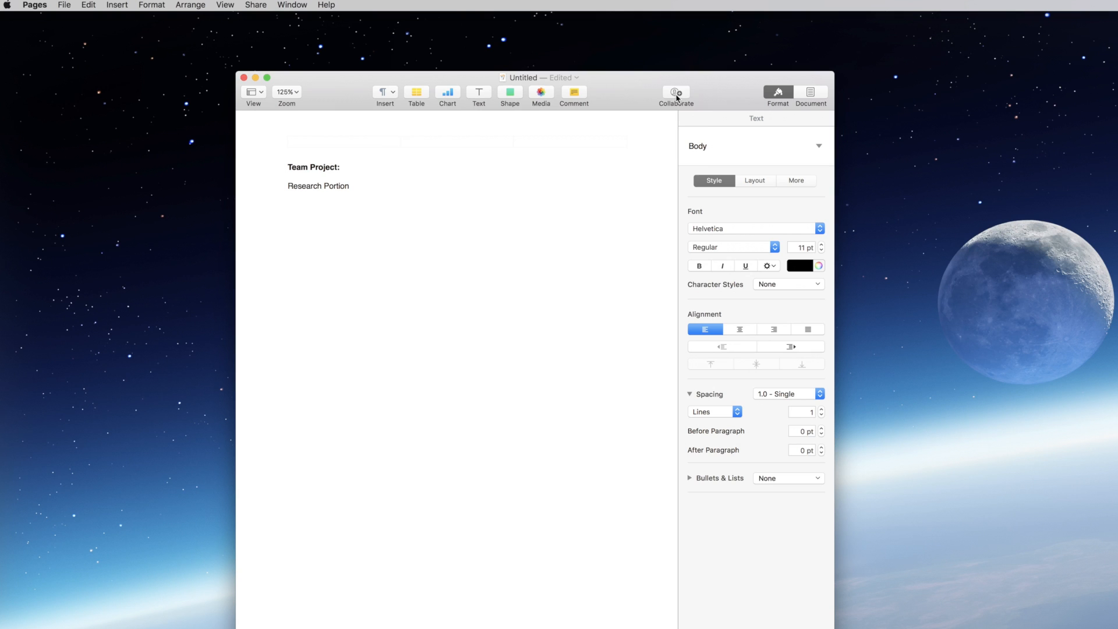
Invite a friend by Mail to collaborate live on the Untitled document
{"action": "left_click", "coordinate": [674, 92]}
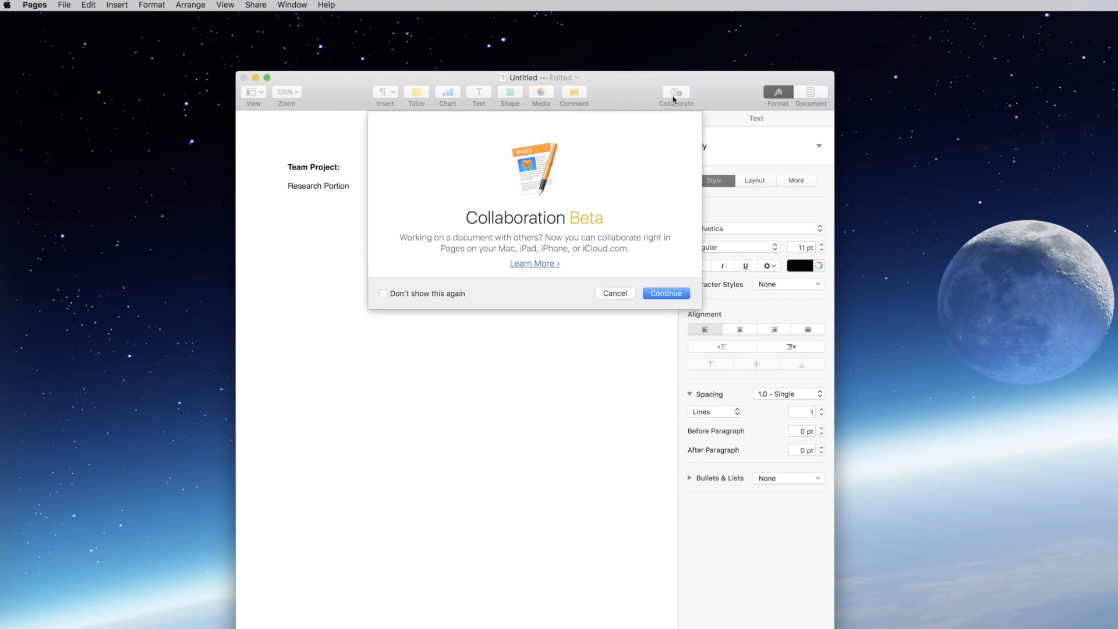
{"action": "mouse_move", "coordinate": [670, 102]}
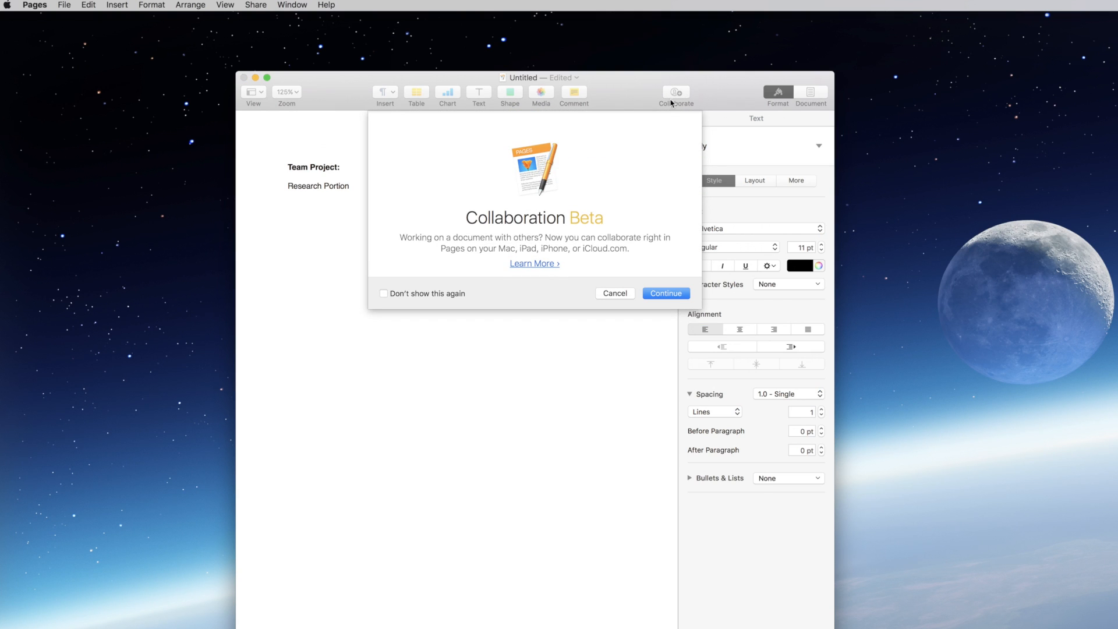
{"action": "left_click", "coordinate": [384, 293]}
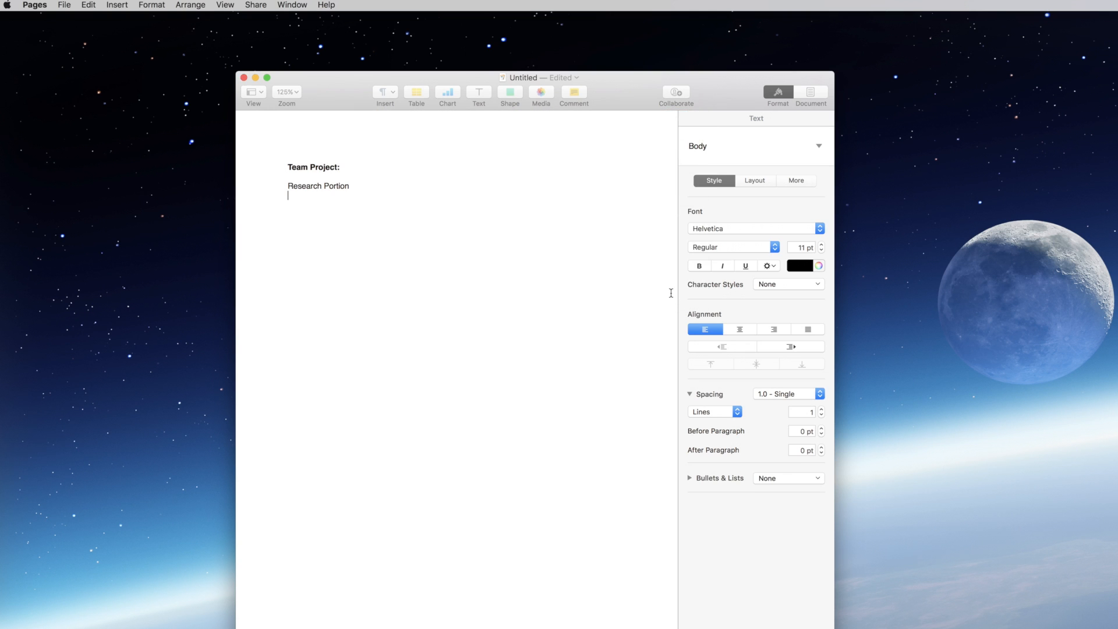
{"action": "left_click", "coordinate": [674, 95]}
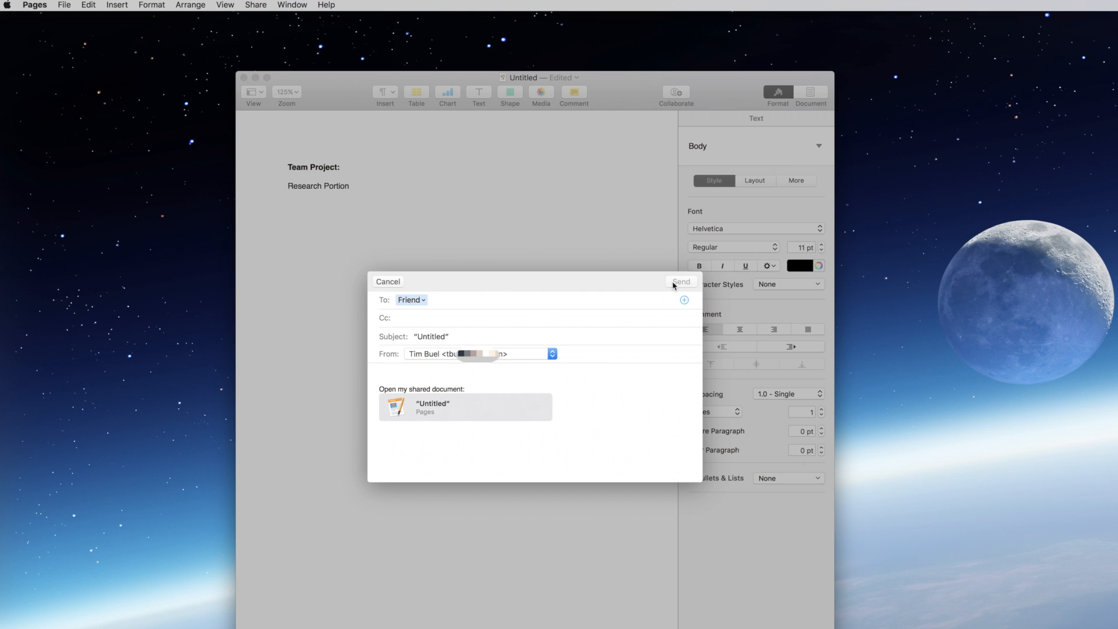
{"action": "mouse_move", "coordinate": [575, 333]}
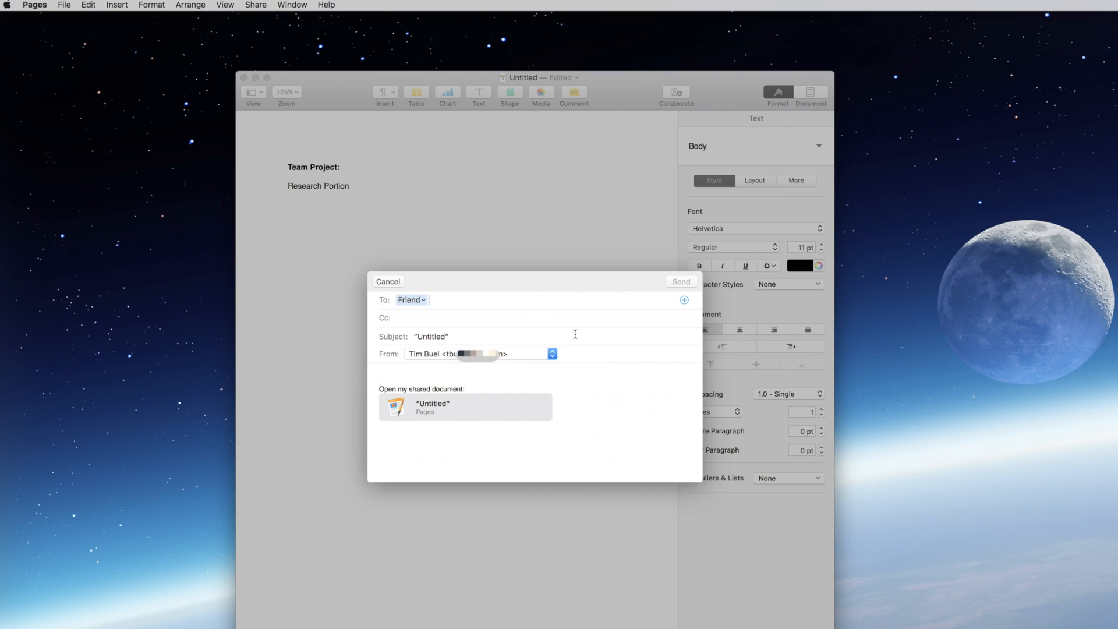
{"action": "left_click", "coordinate": [679, 280]}
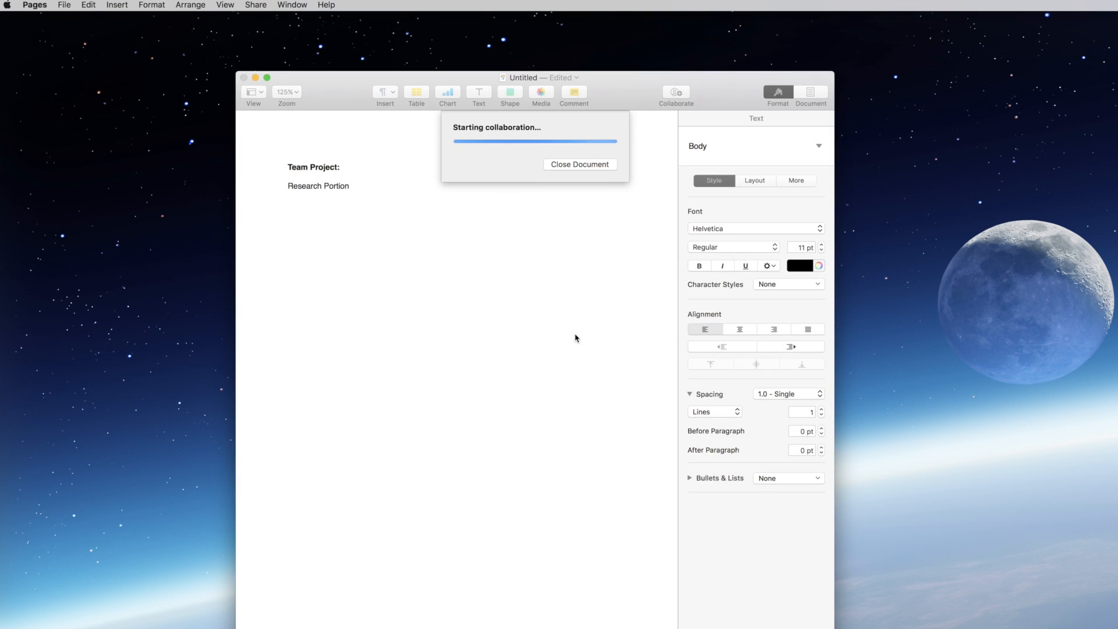